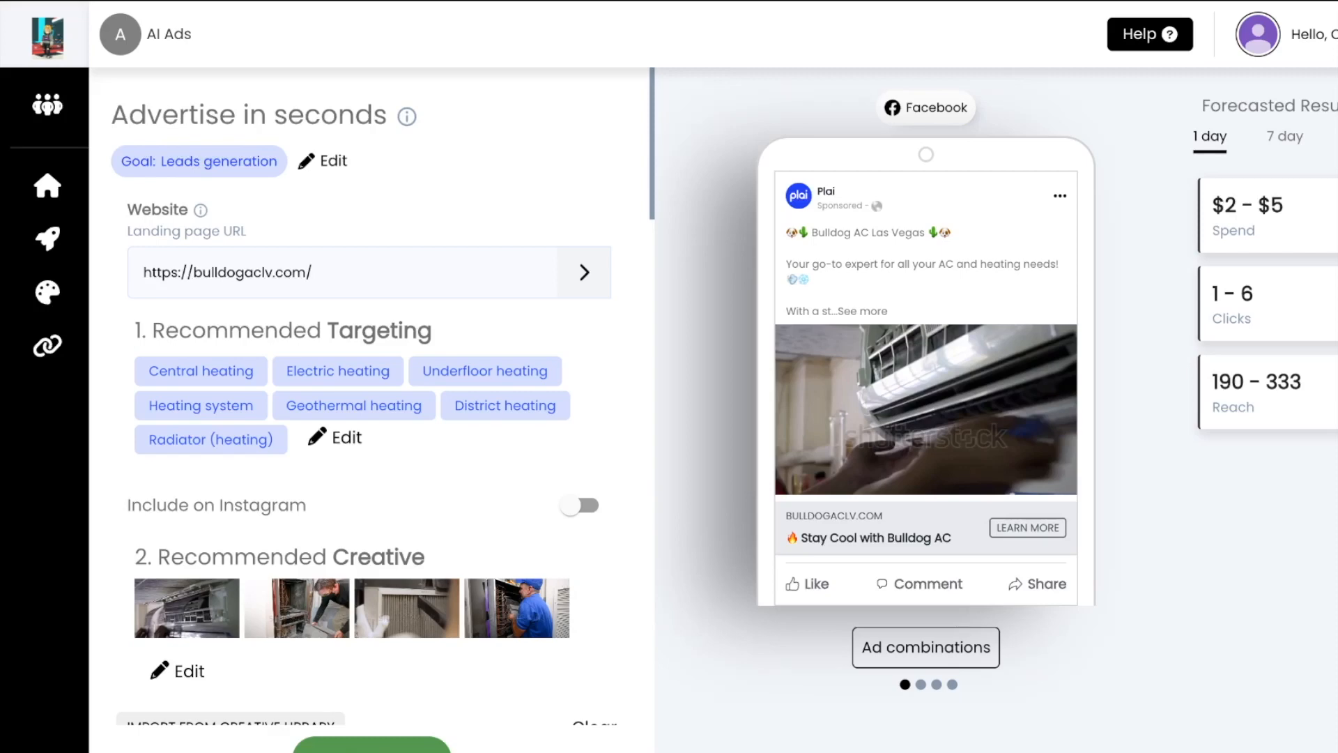
mouse_move(488, 404)
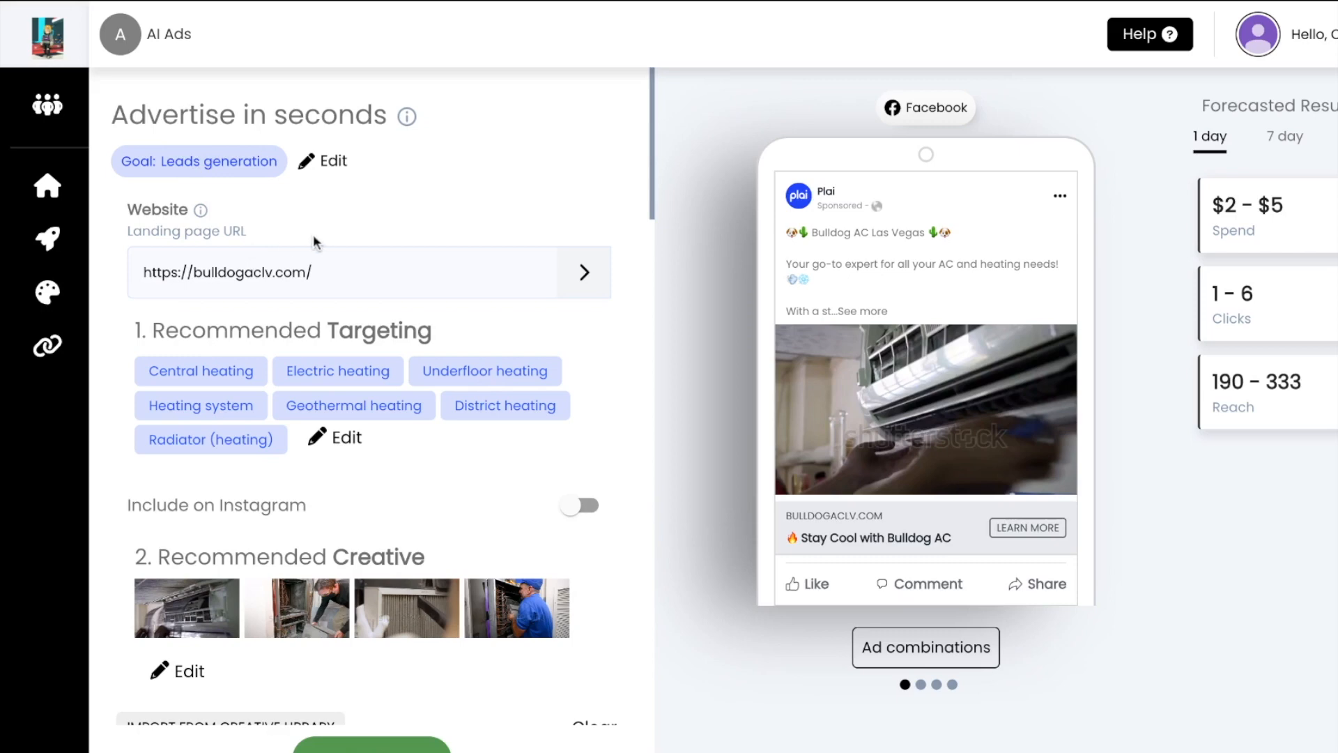
mouse_move(242, 210)
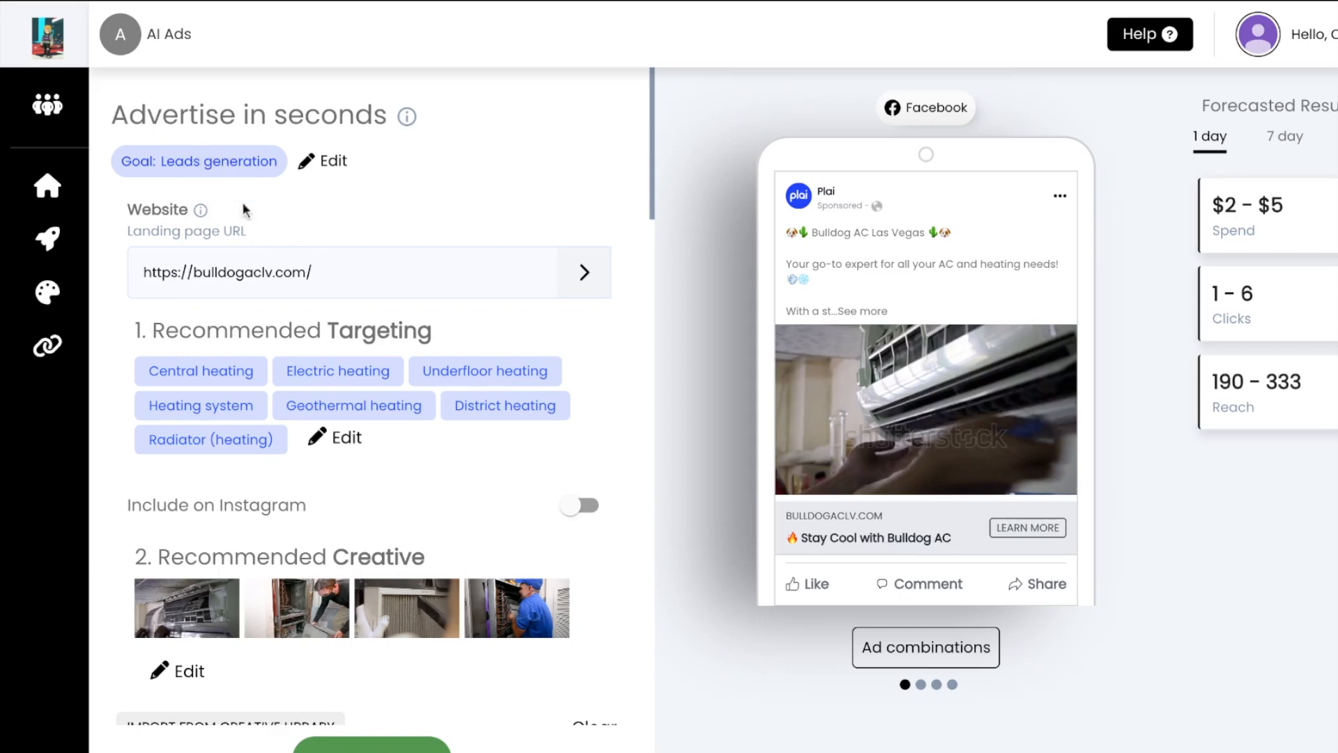
- Scroll the ad panel down to the headlines, Learn More call to action and lead form choice
scroll(down, 3)
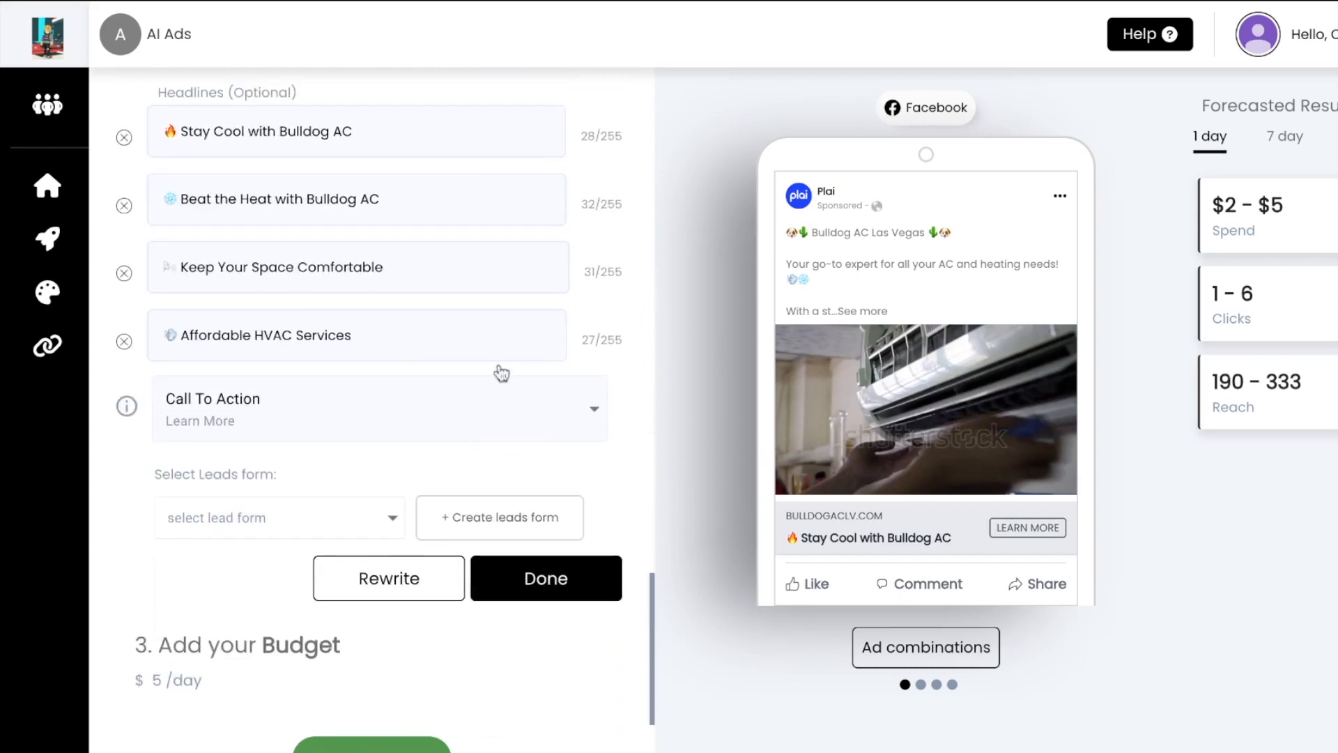
- Create a new lead form and add a Short Answer question followed by a Multiple choice question
click(499, 517)
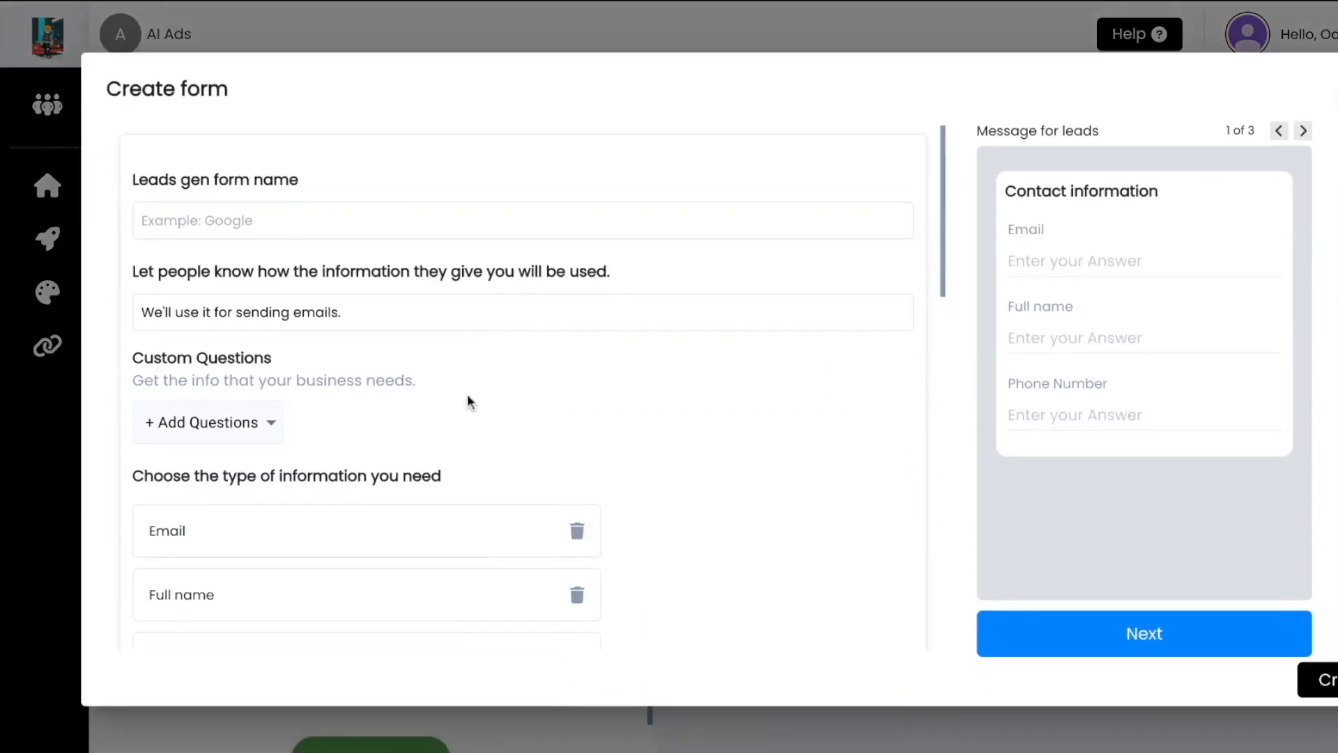
scroll(down, 3)
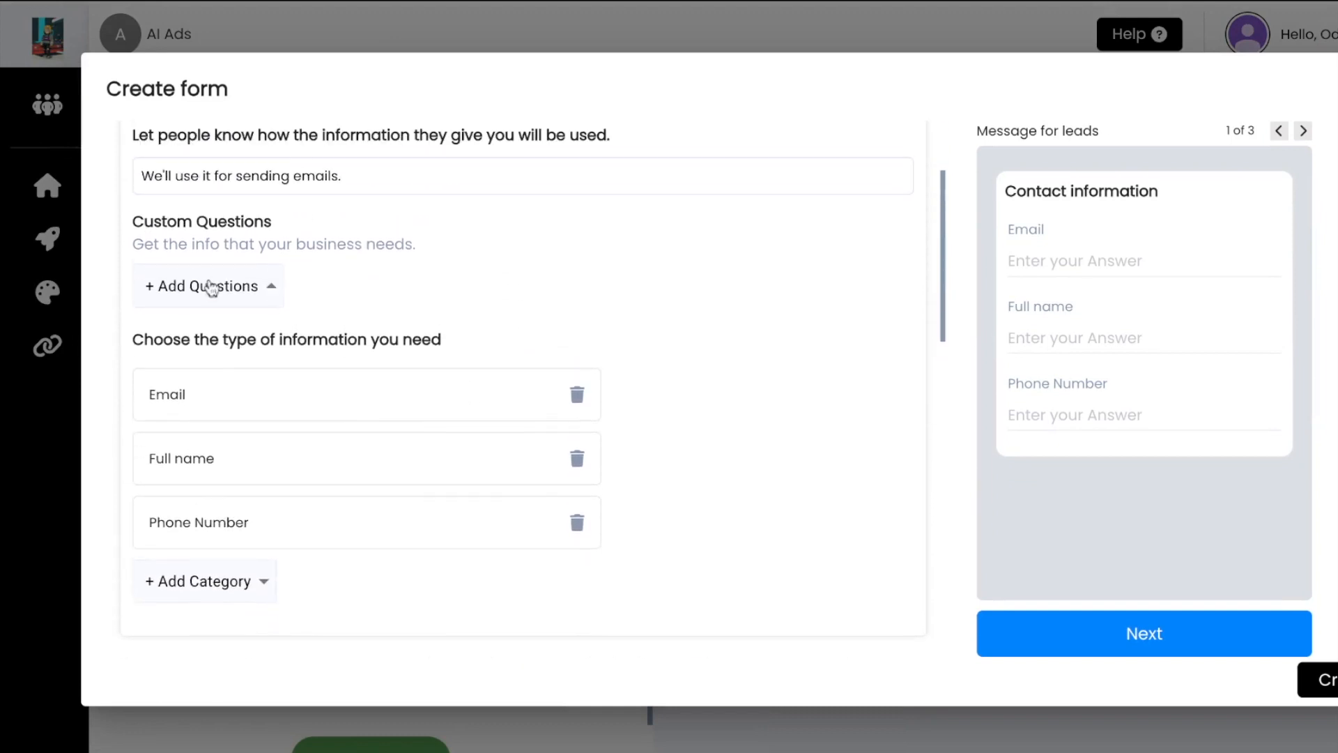
click(203, 286)
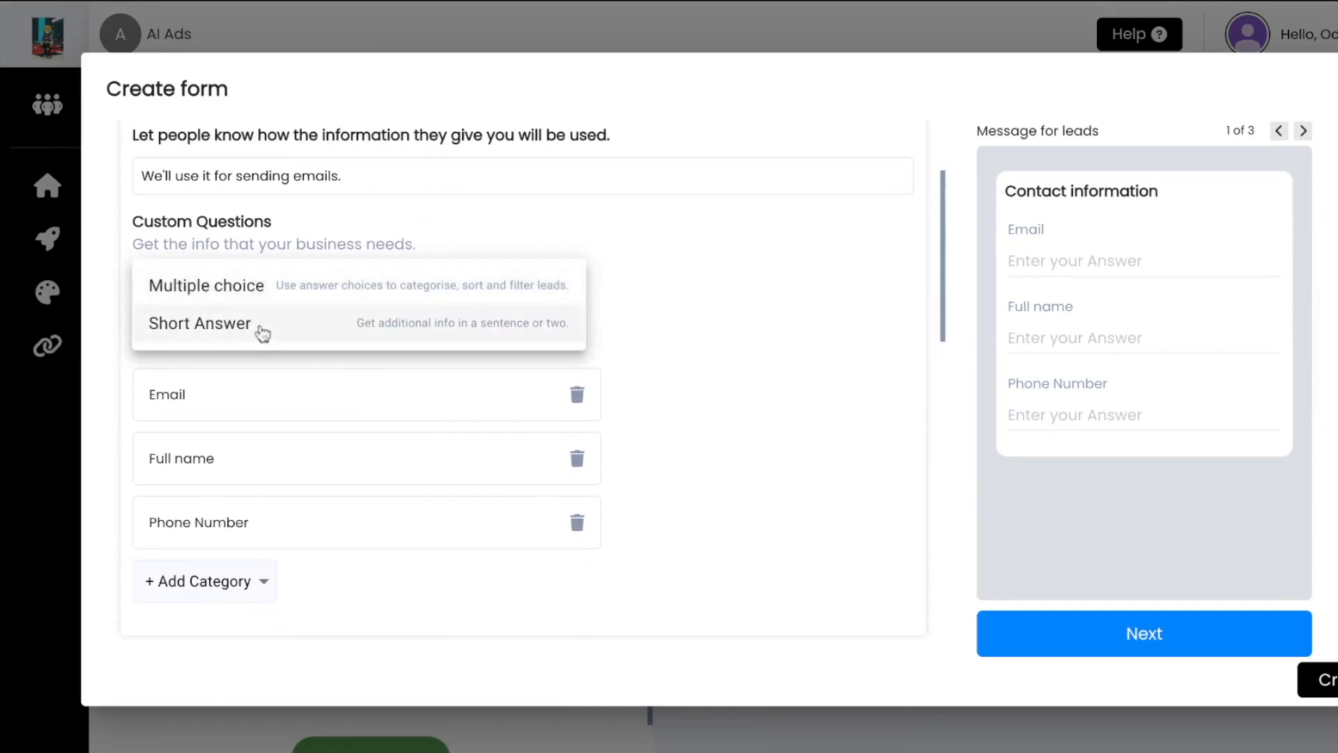
click(199, 322)
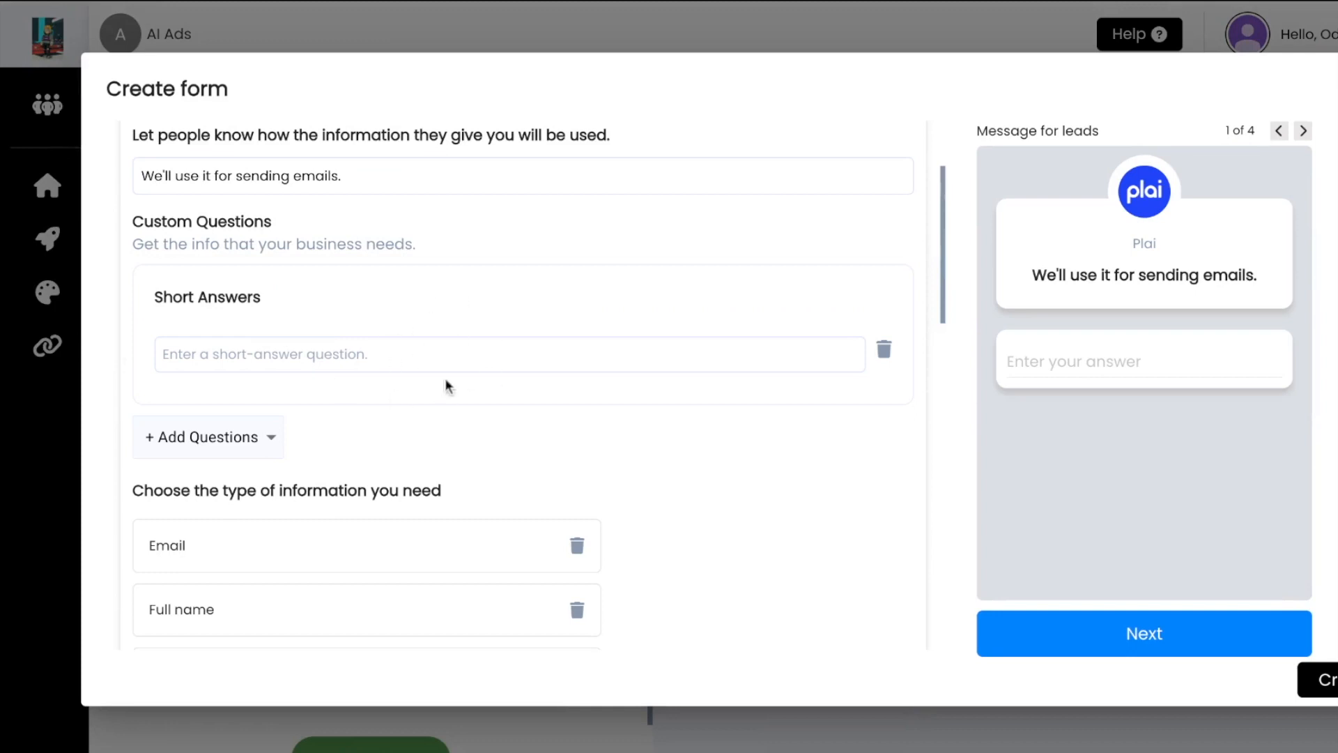
click(208, 436)
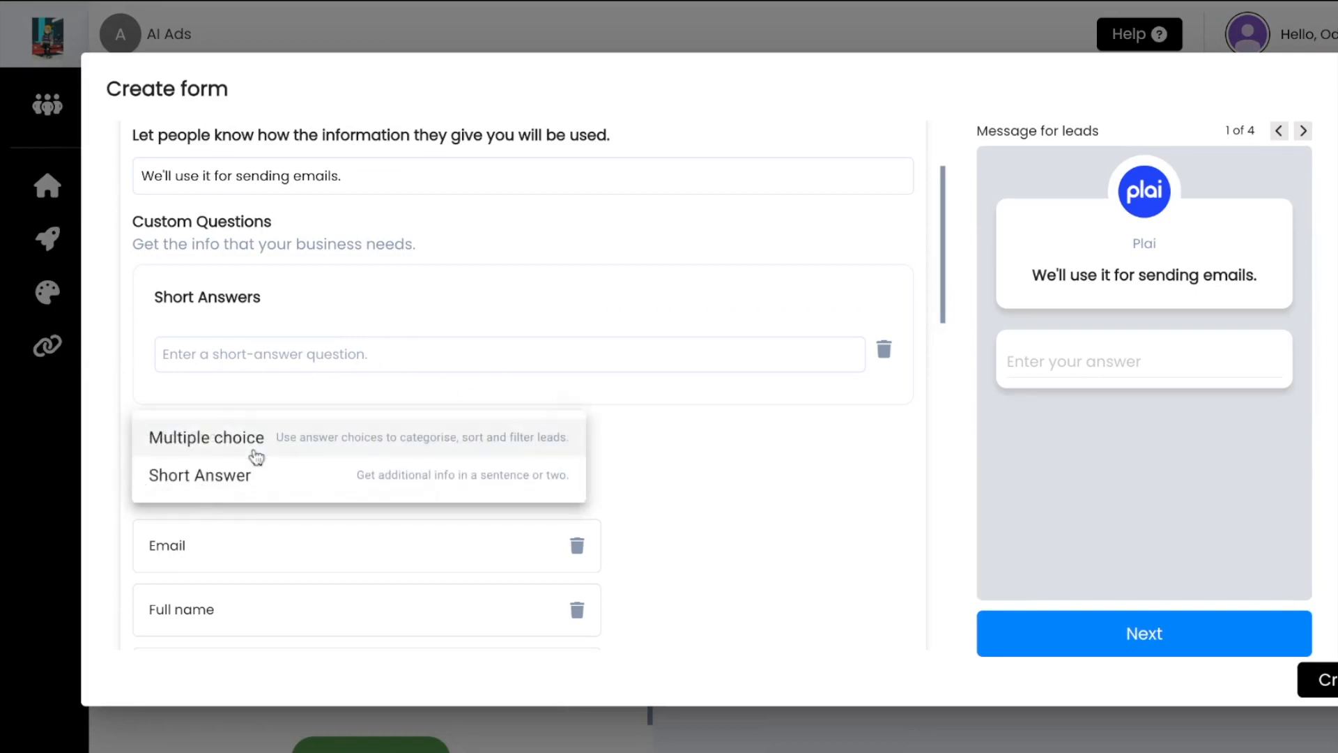
click(206, 436)
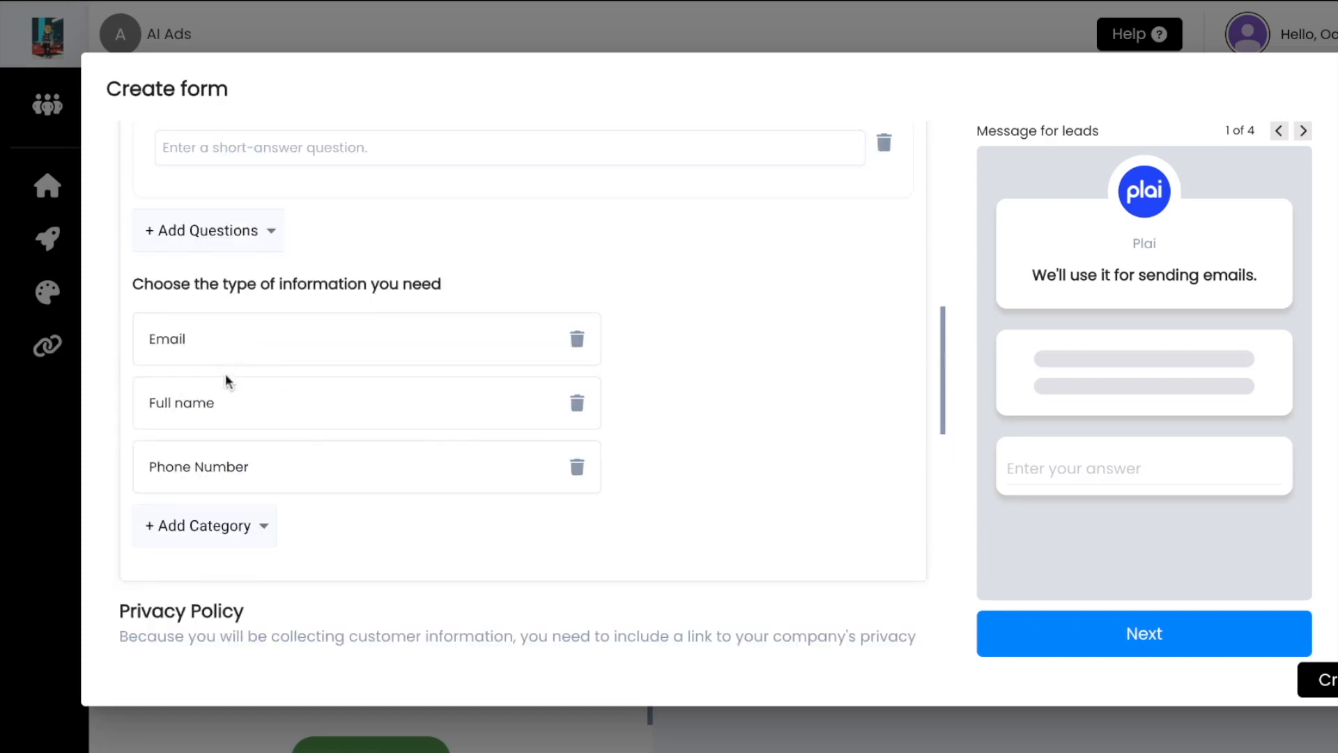
mouse_move(284, 520)
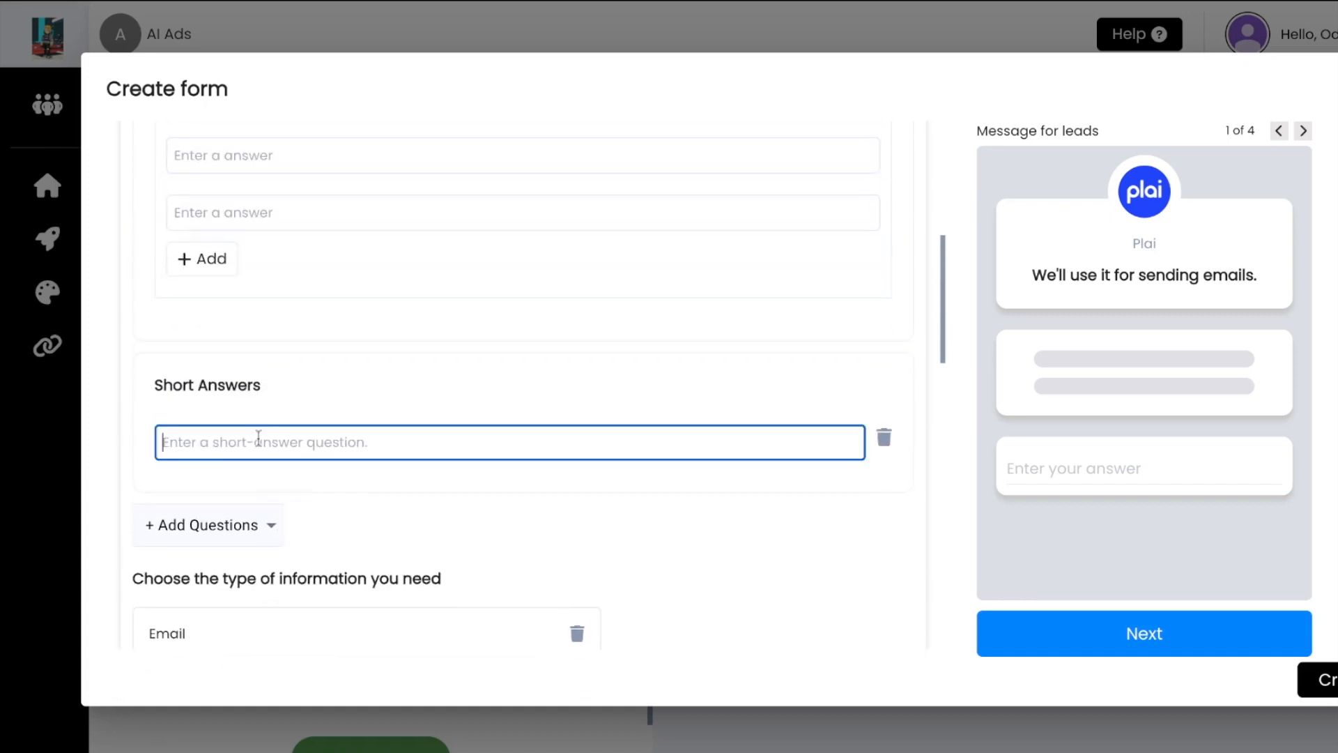
- Label the short-answer question 'Phone number' so it shows in the form preview
text(Phone number)
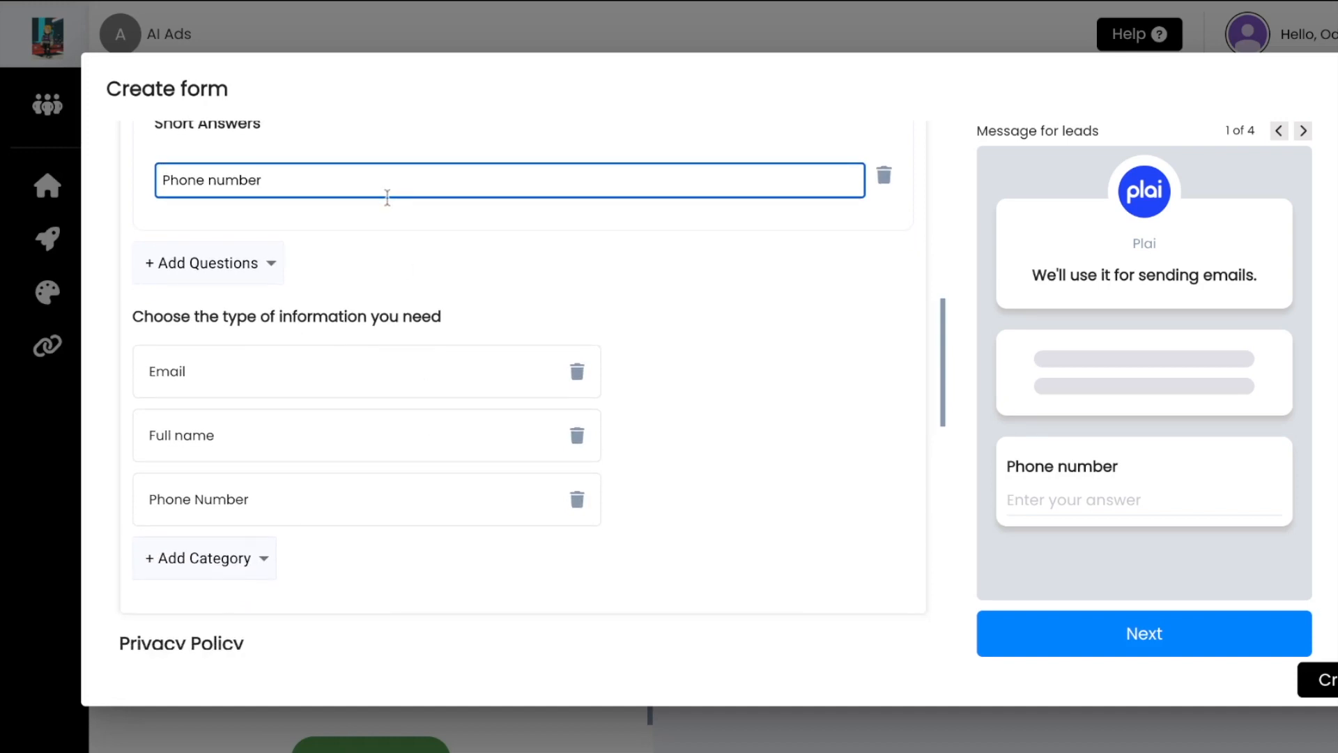
scroll(down, 3)
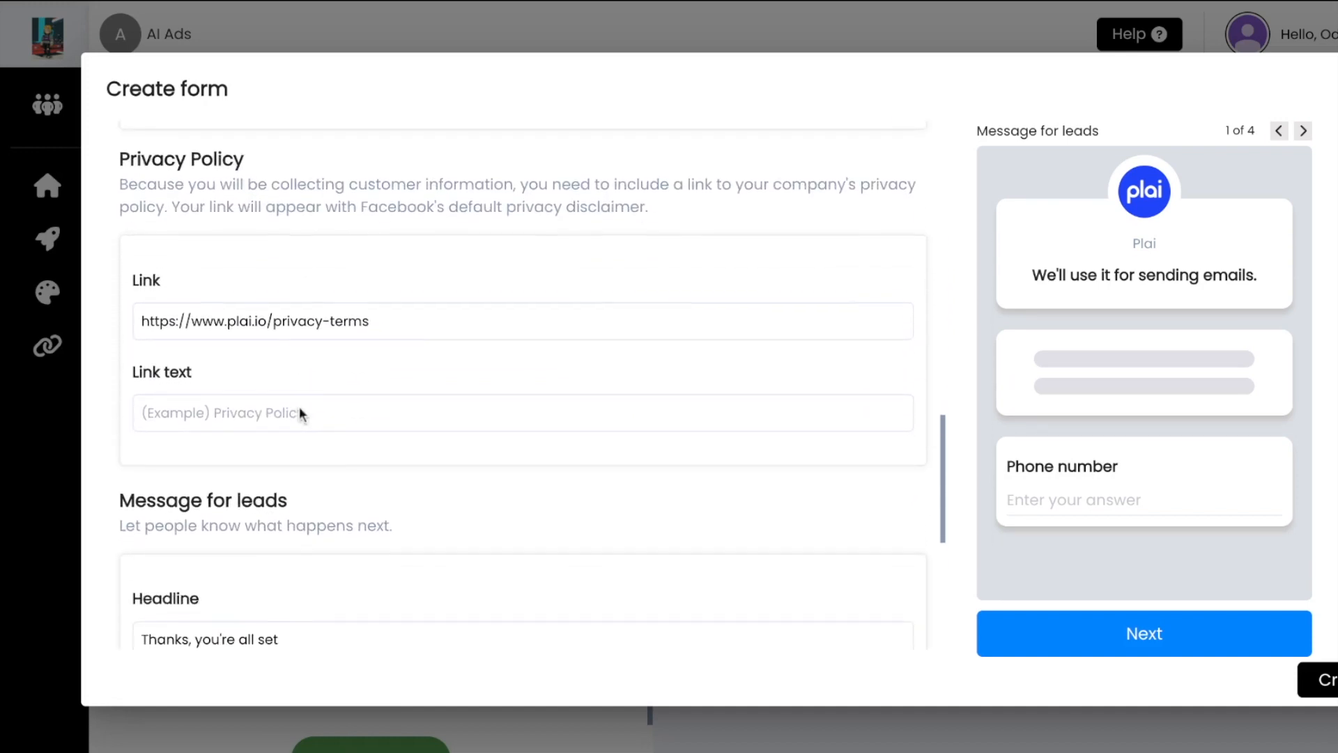
- Page the preview to the thank-you screen (4 of 4) and choose Call Business as its action
scroll(down, 3)
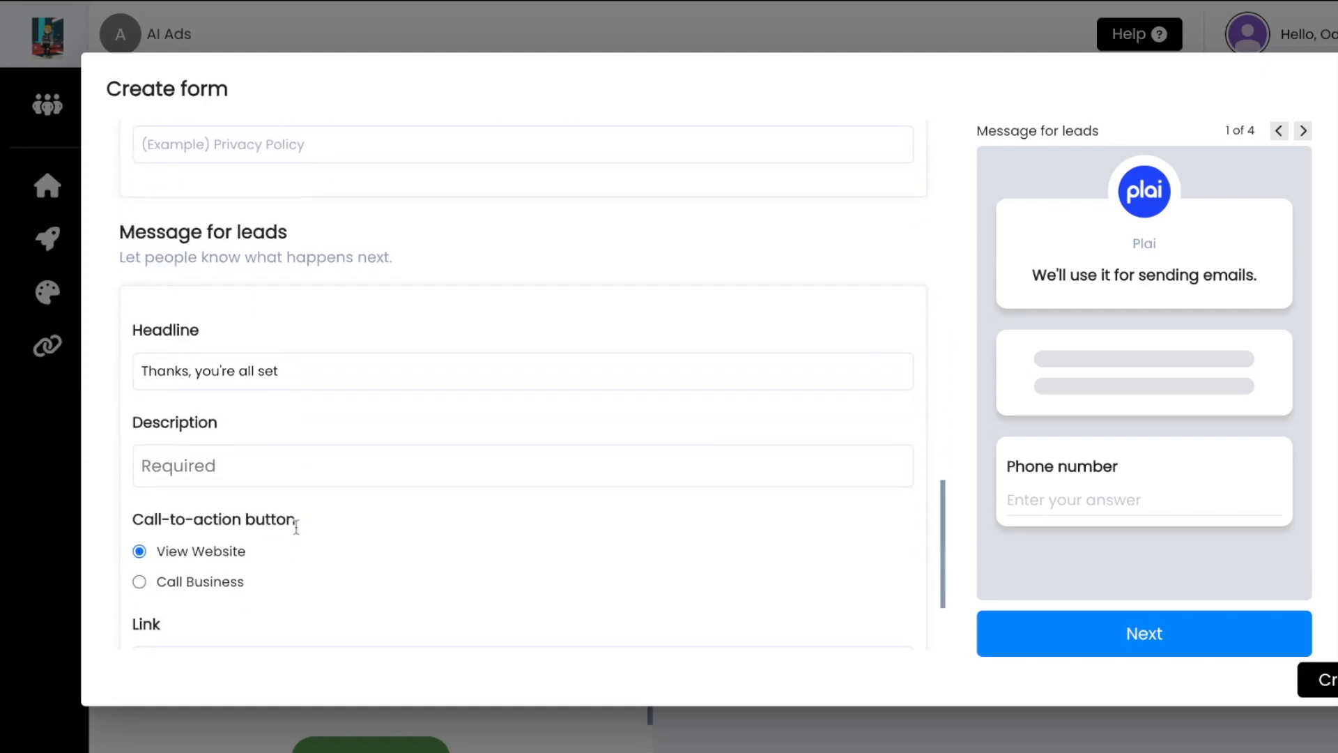
click(1305, 131)
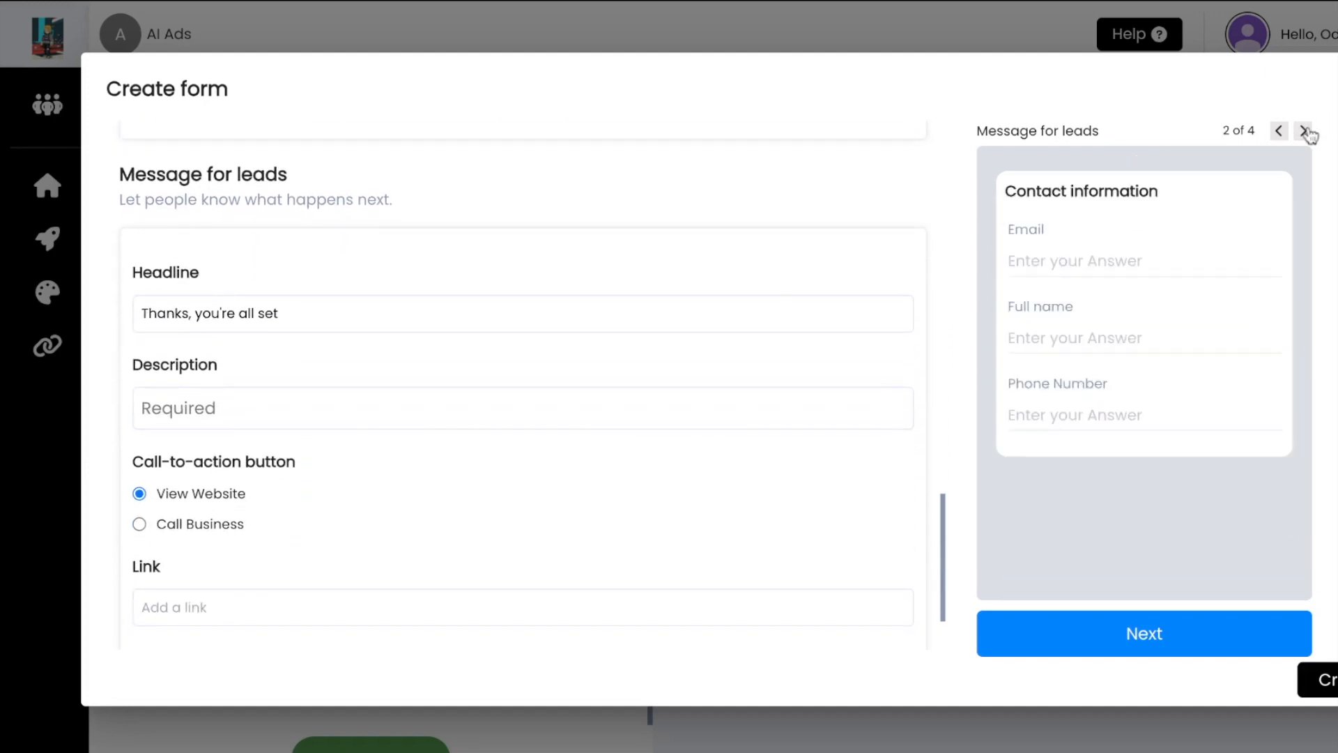
click(1304, 131)
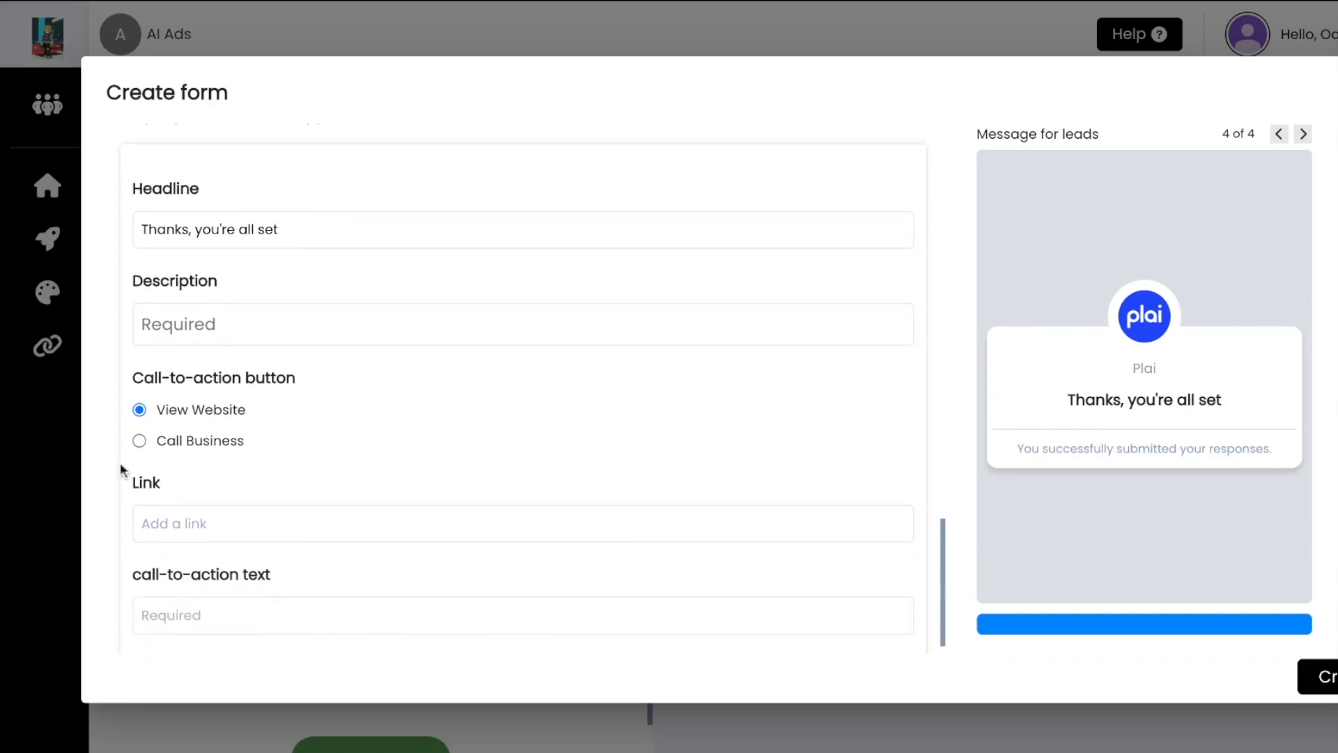
click(138, 440)
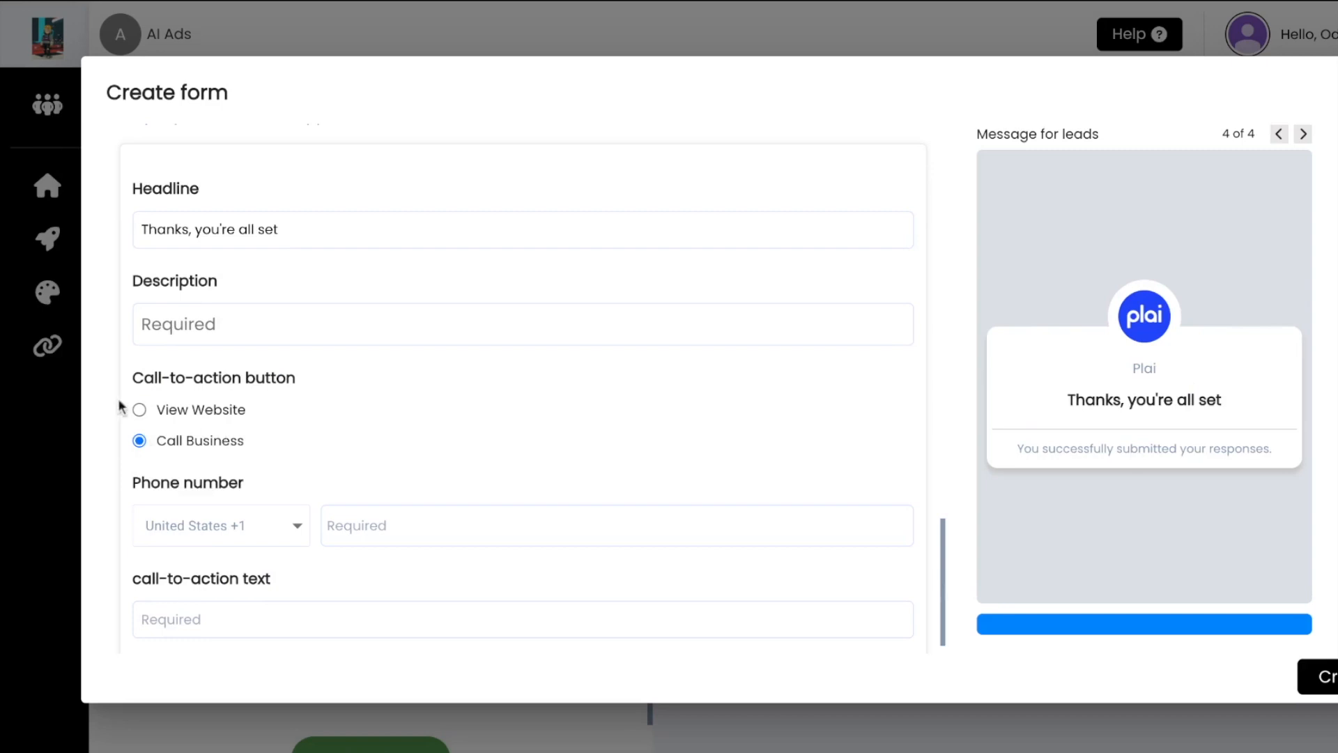
click(139, 408)
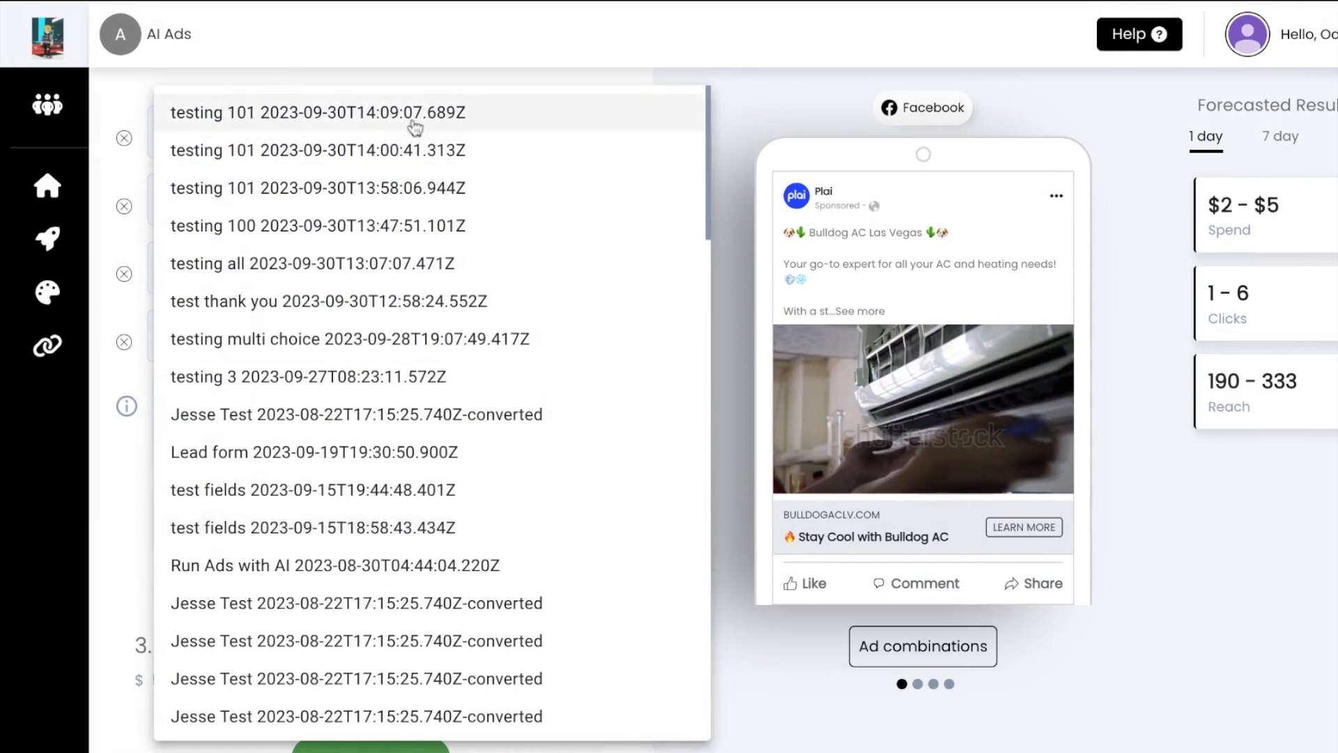
mouse_move(421, 188)
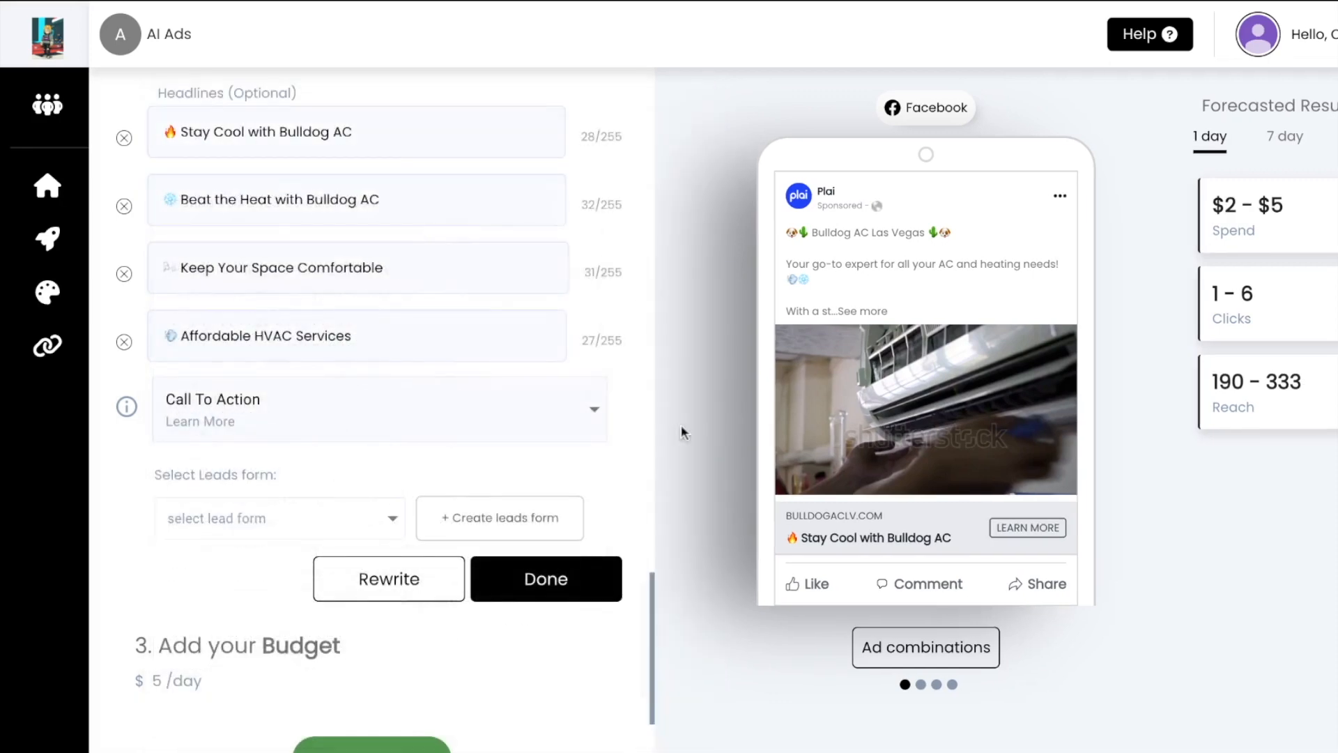
mouse_move(552, 451)
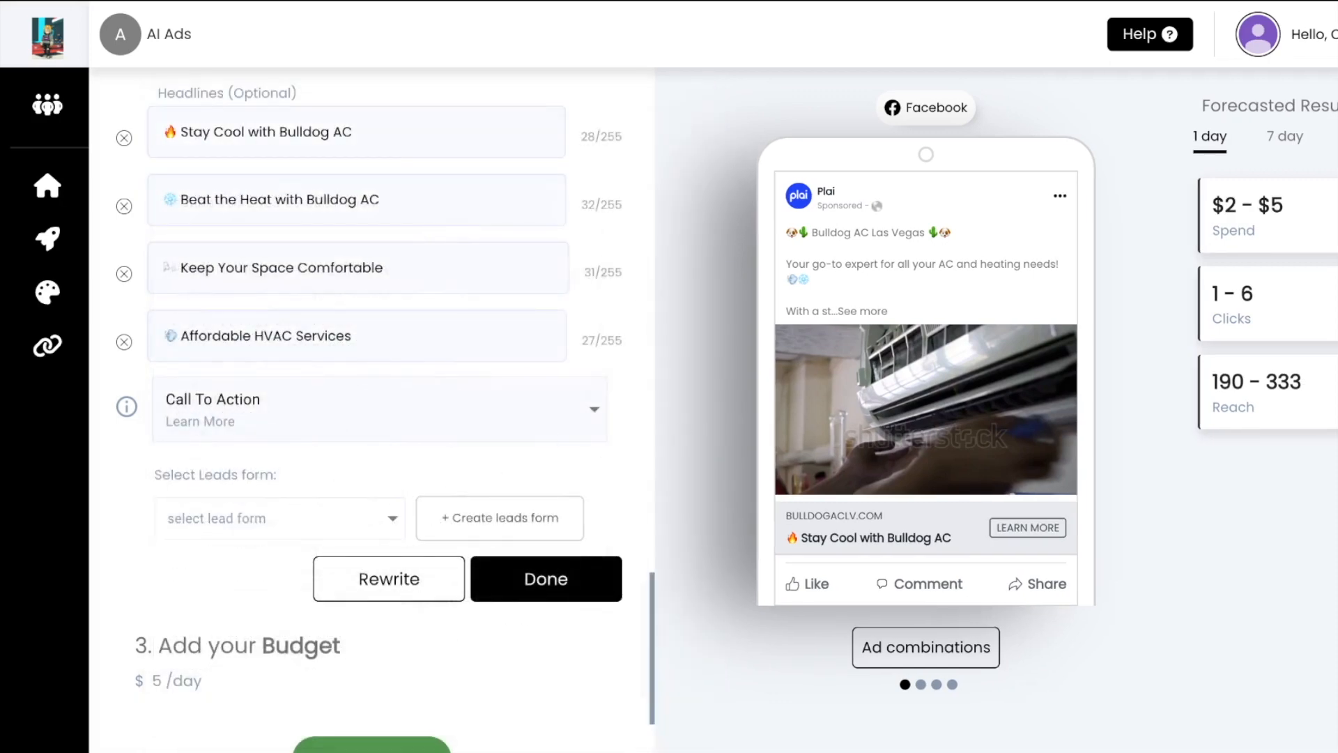
mouse_move(527, 477)
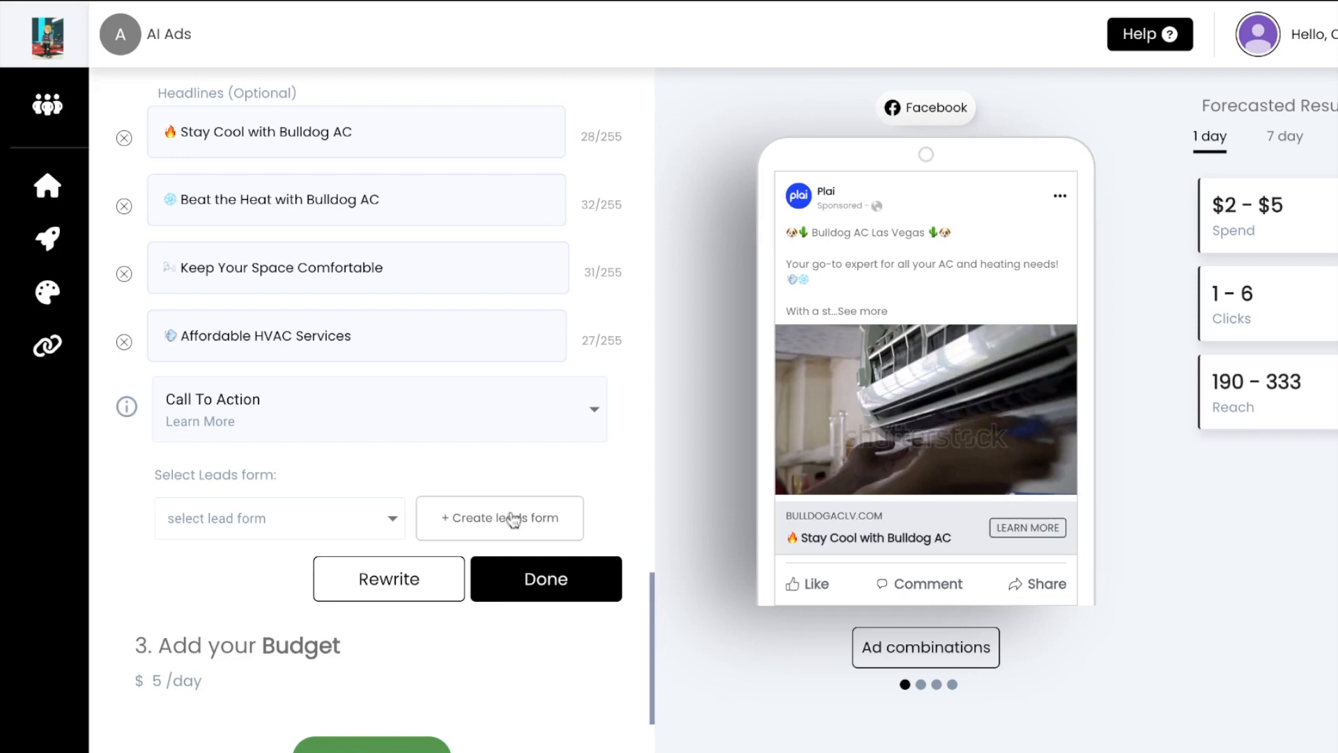
- Reopen the lead form creator and step the preview back to the contact information screen (2 of 4)
click(499, 517)
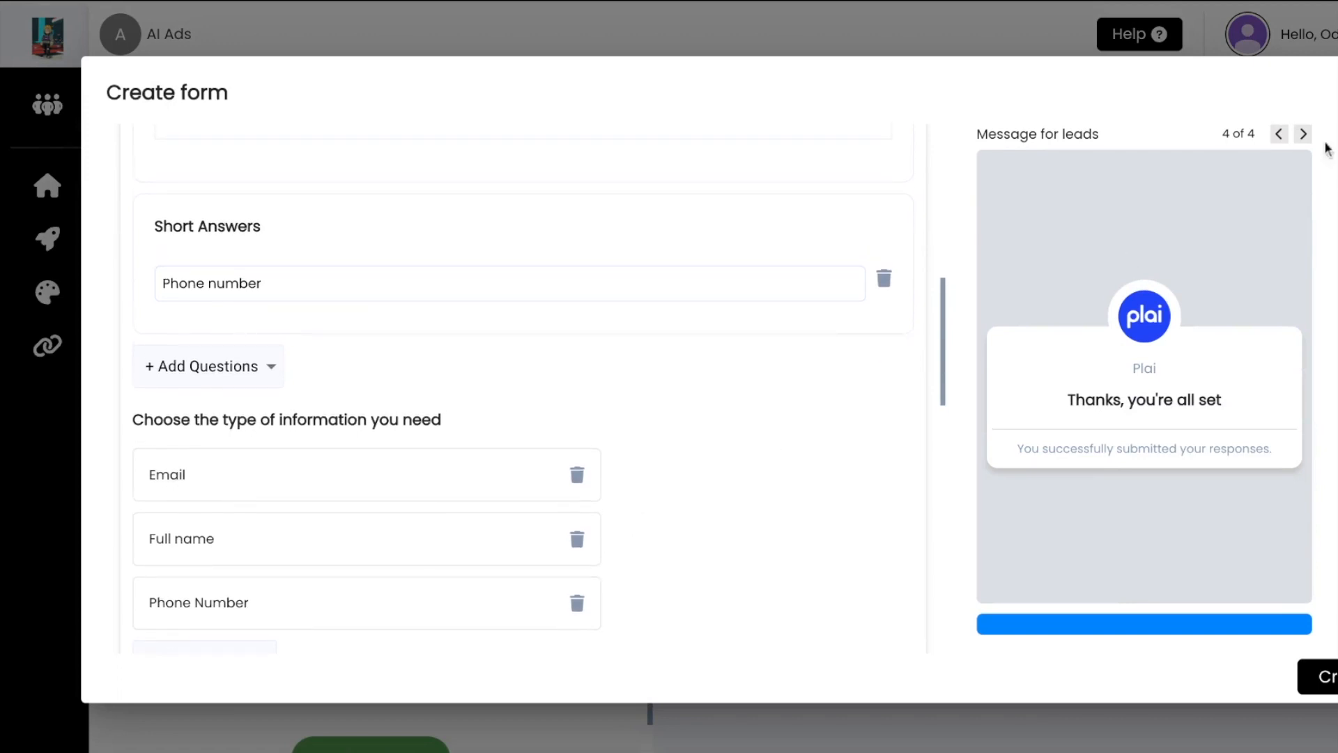
click(1278, 134)
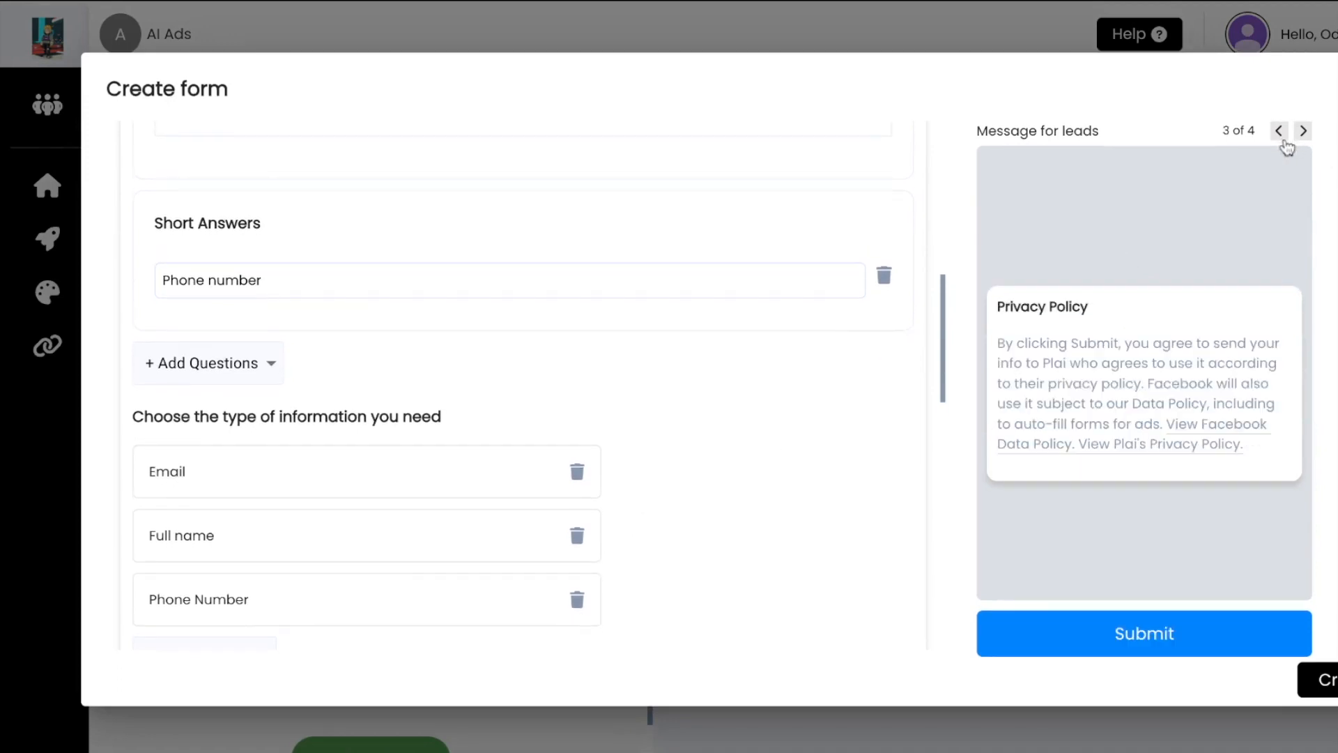
click(1278, 131)
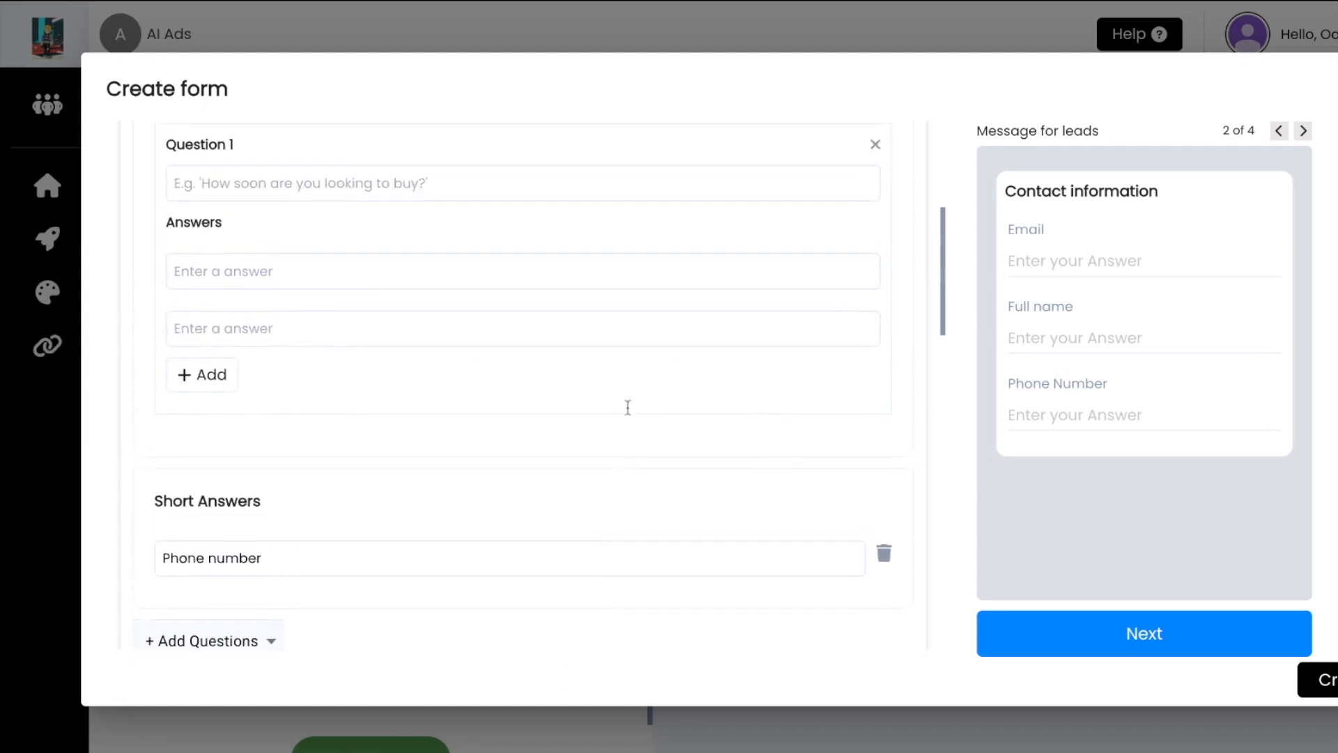
scroll(up, 3)
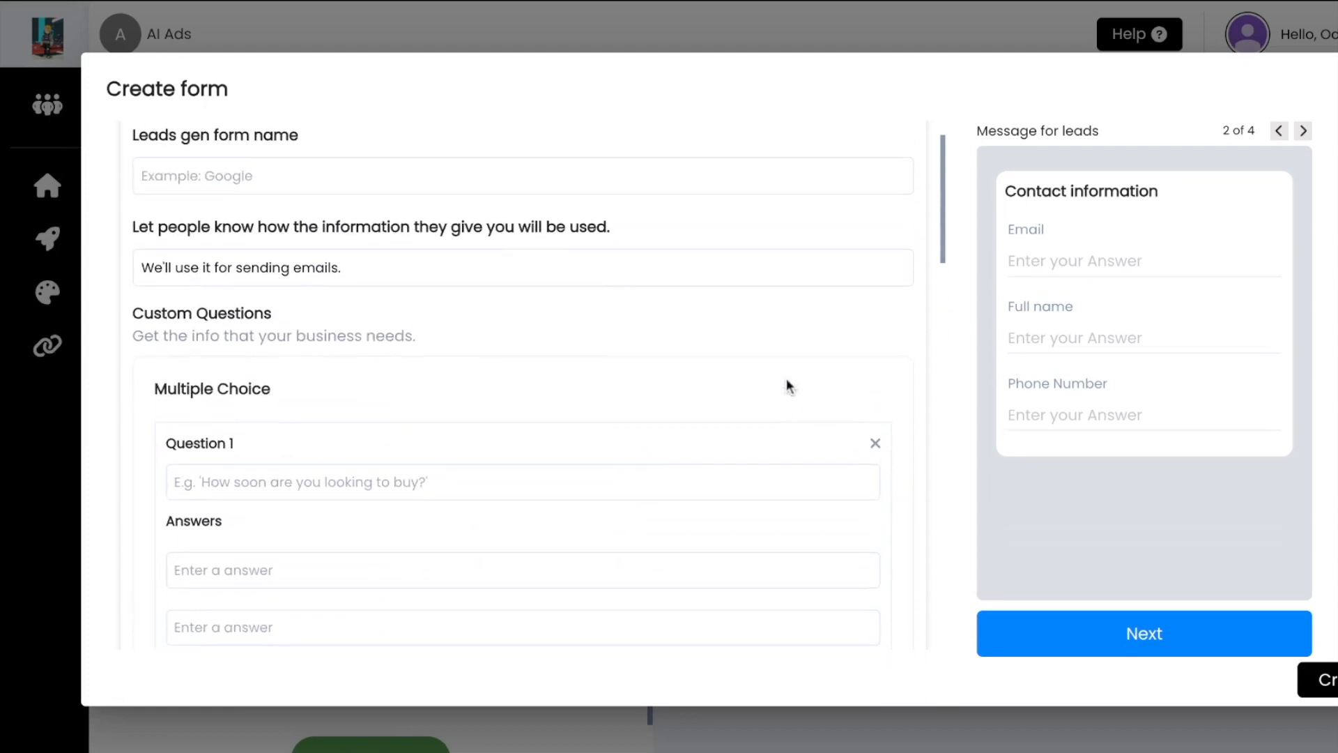